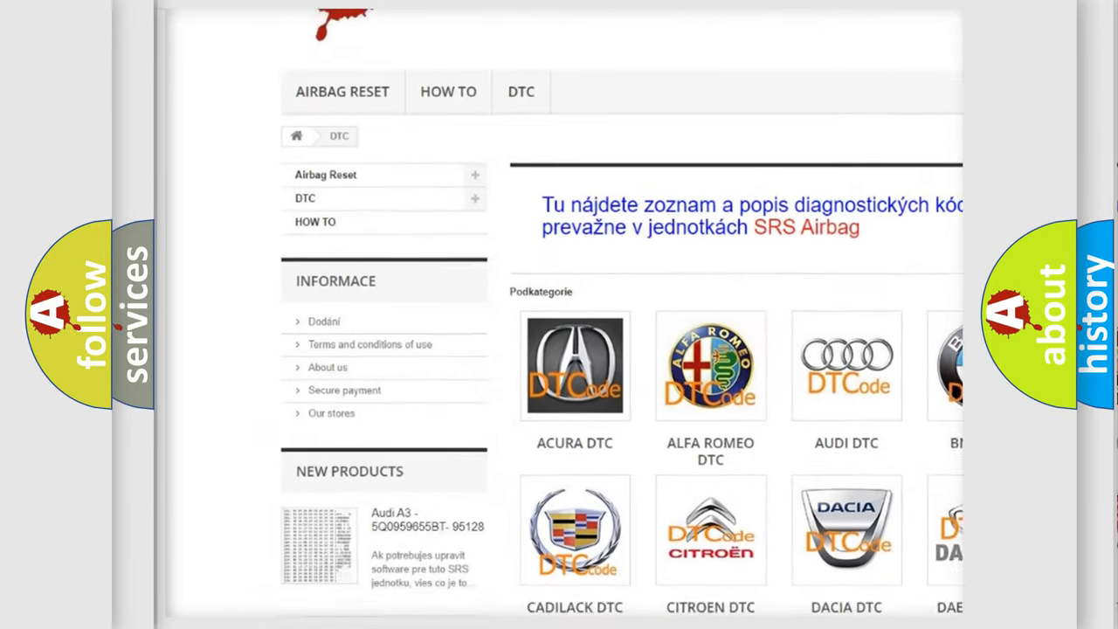
scroll("down", 3)
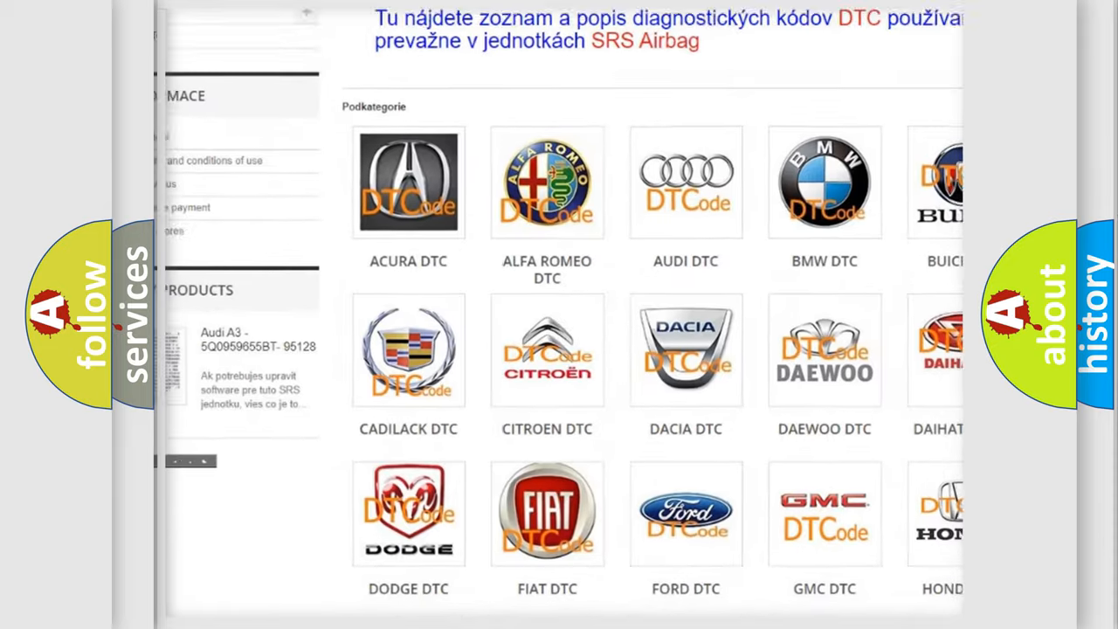
scroll("down", 3)
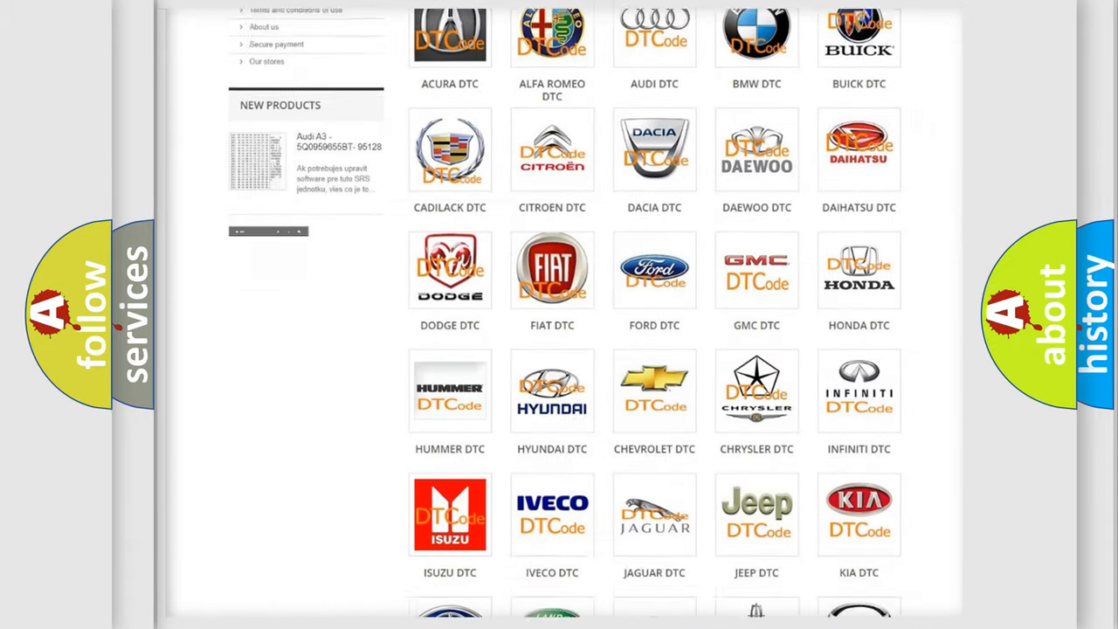
scroll("down", 3)
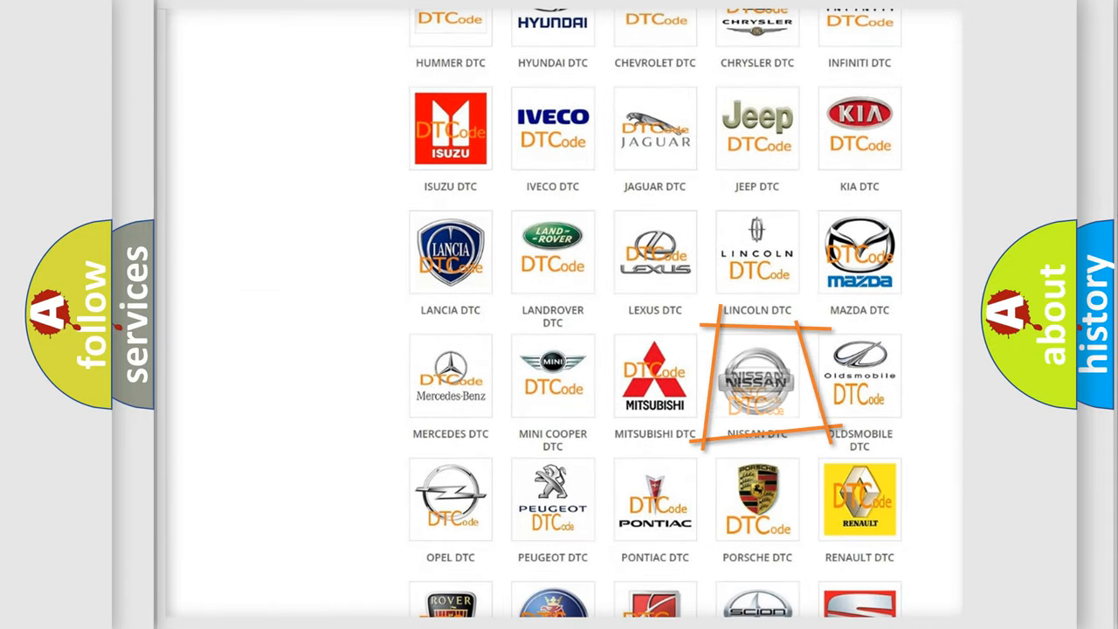